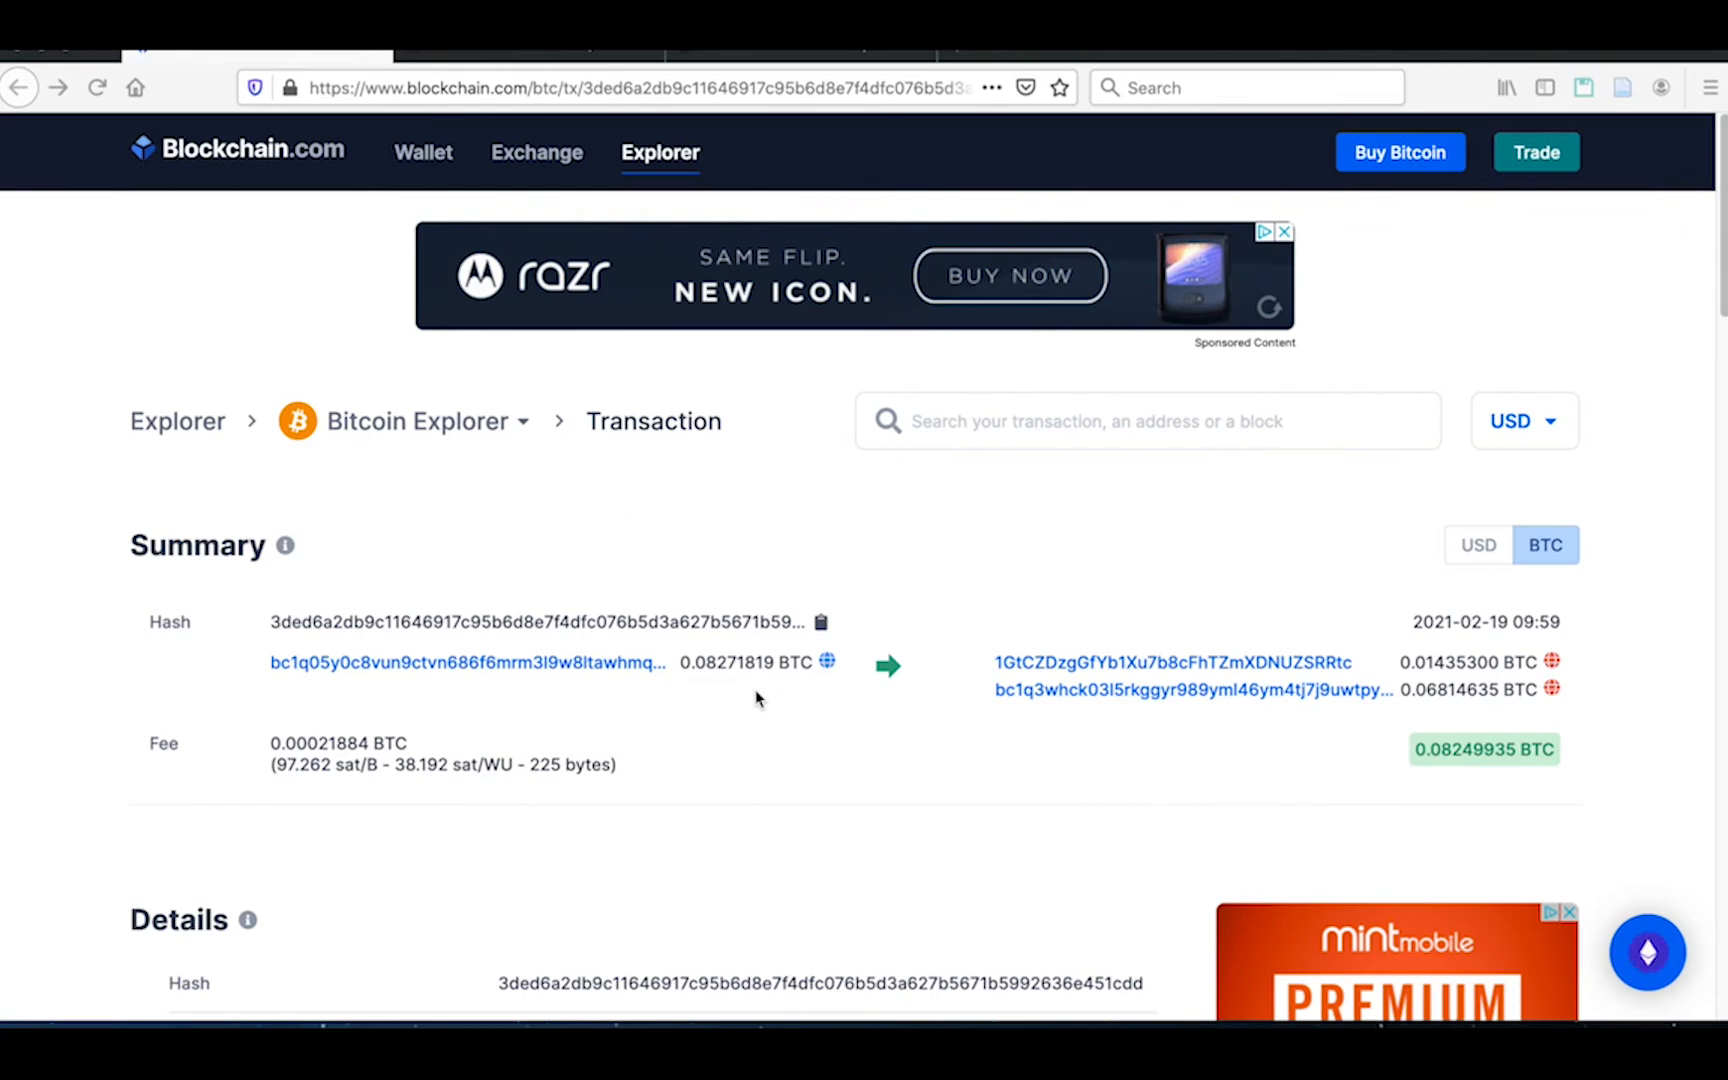
{"action": "mouse_move", "coordinate": [964, 727]}
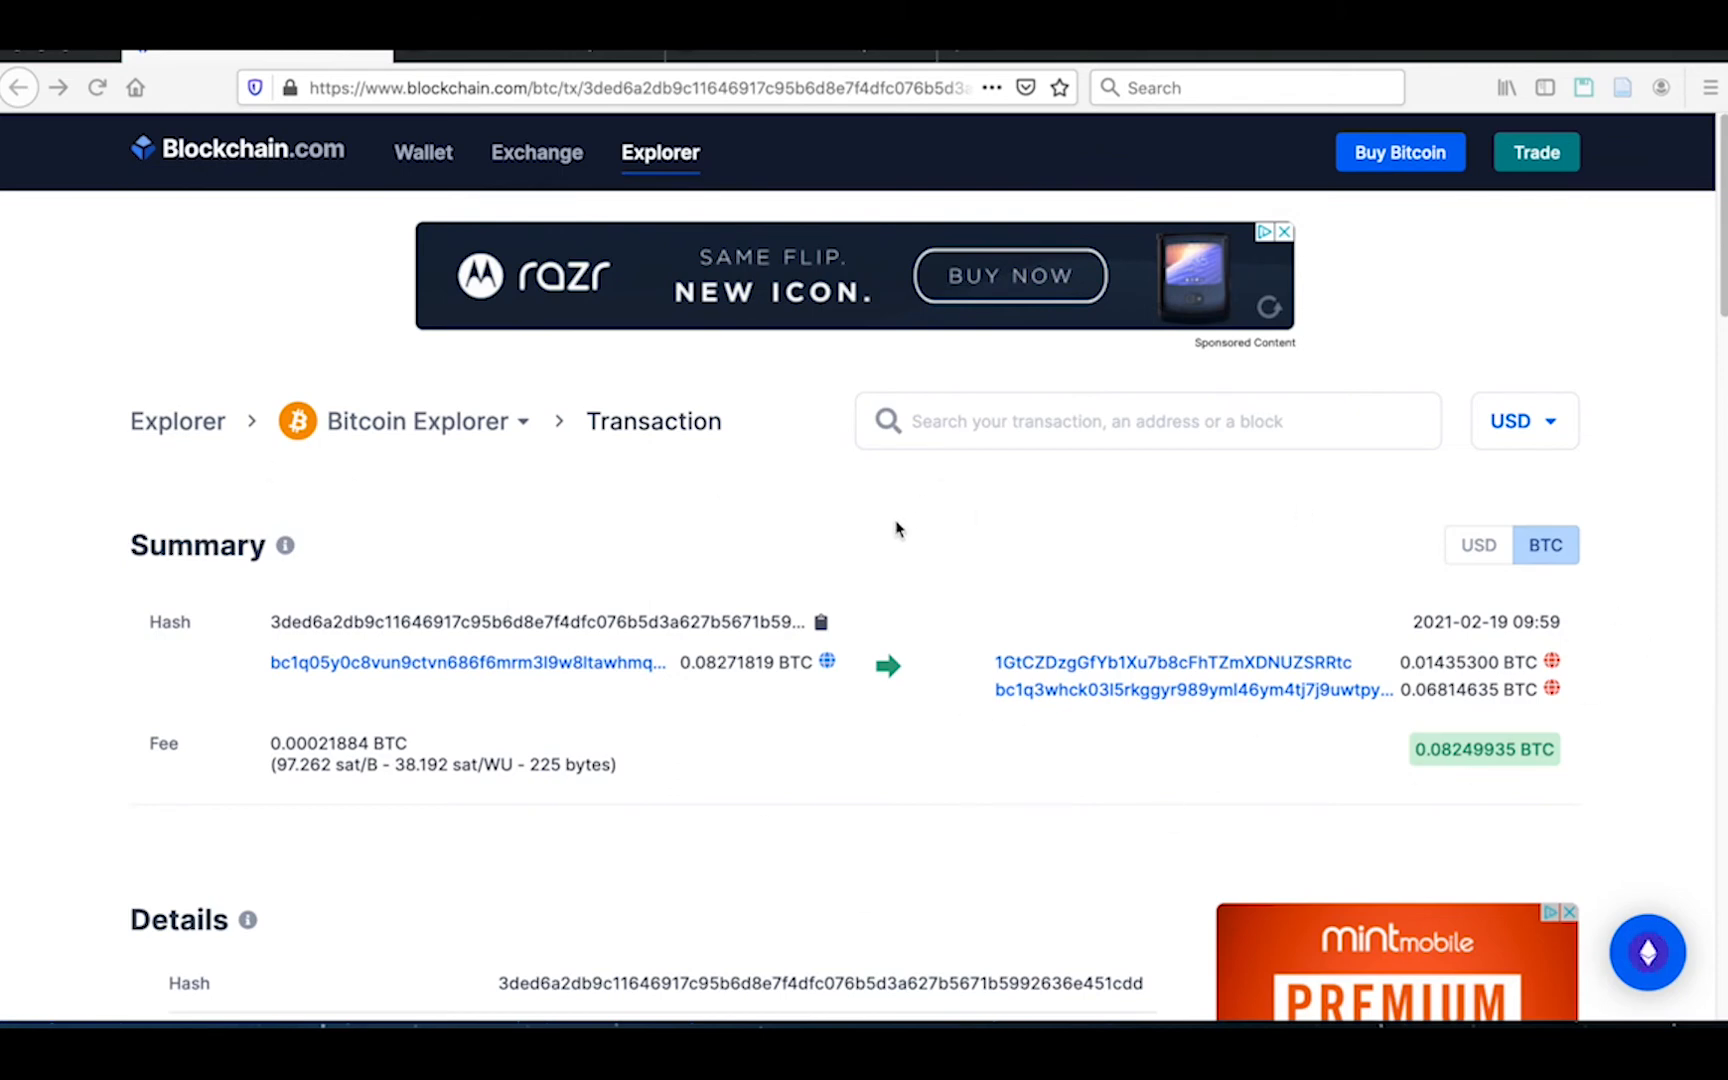
{"action": "mouse_move", "coordinate": [1607, 689]}
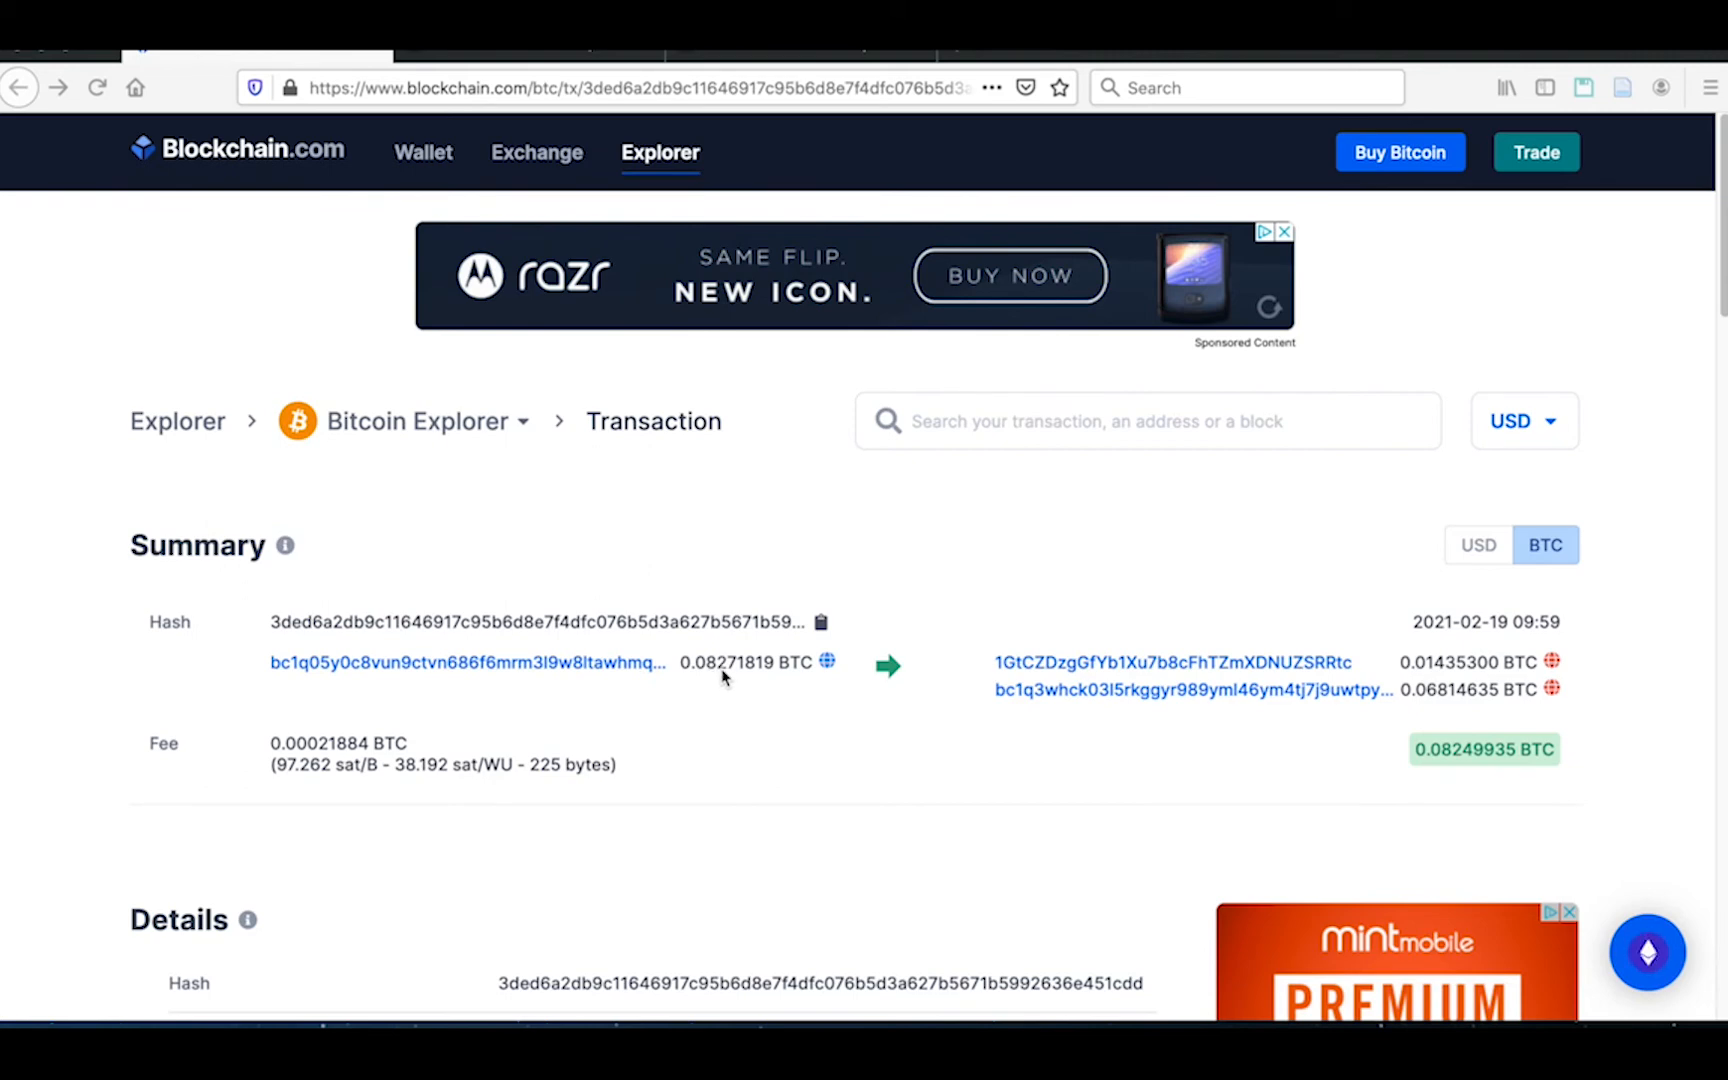
{"action": "mouse_move", "coordinate": [716, 721]}
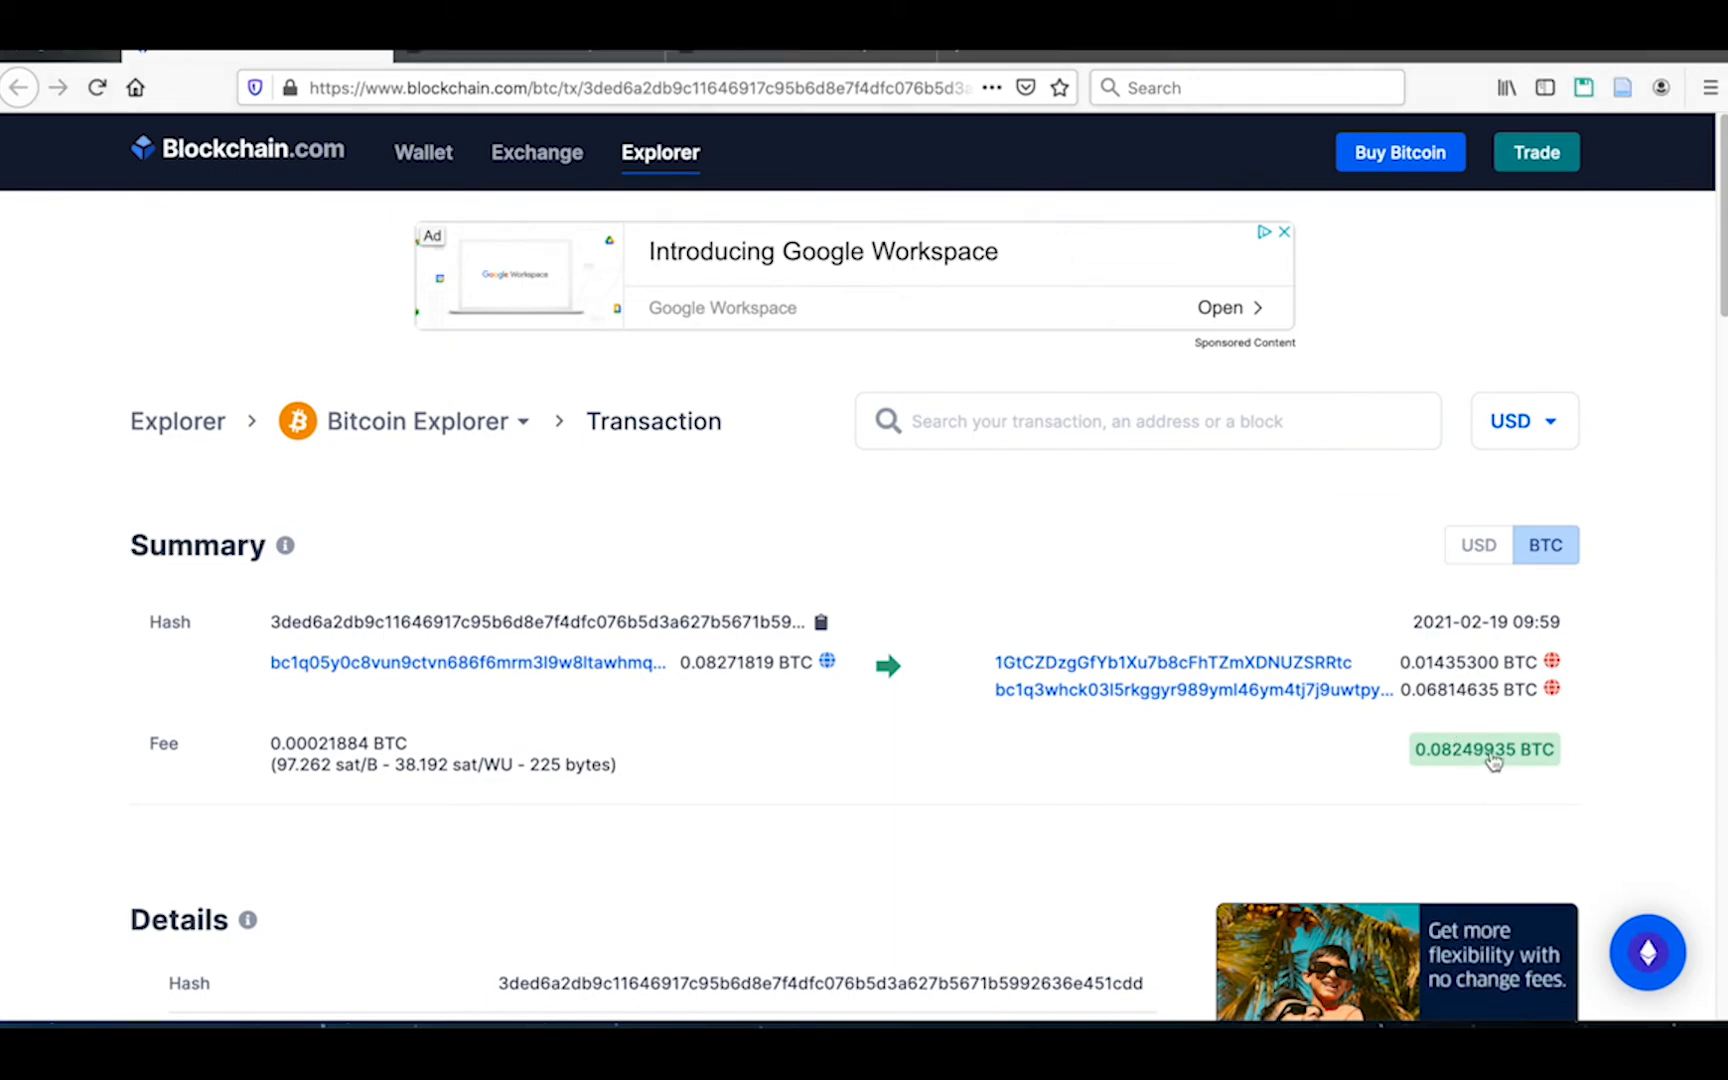
Switch the transaction summary to US dollars, showing a $12.16 fee and $4,582.43 total.
{"action": "left_click", "coordinate": [1478, 544]}
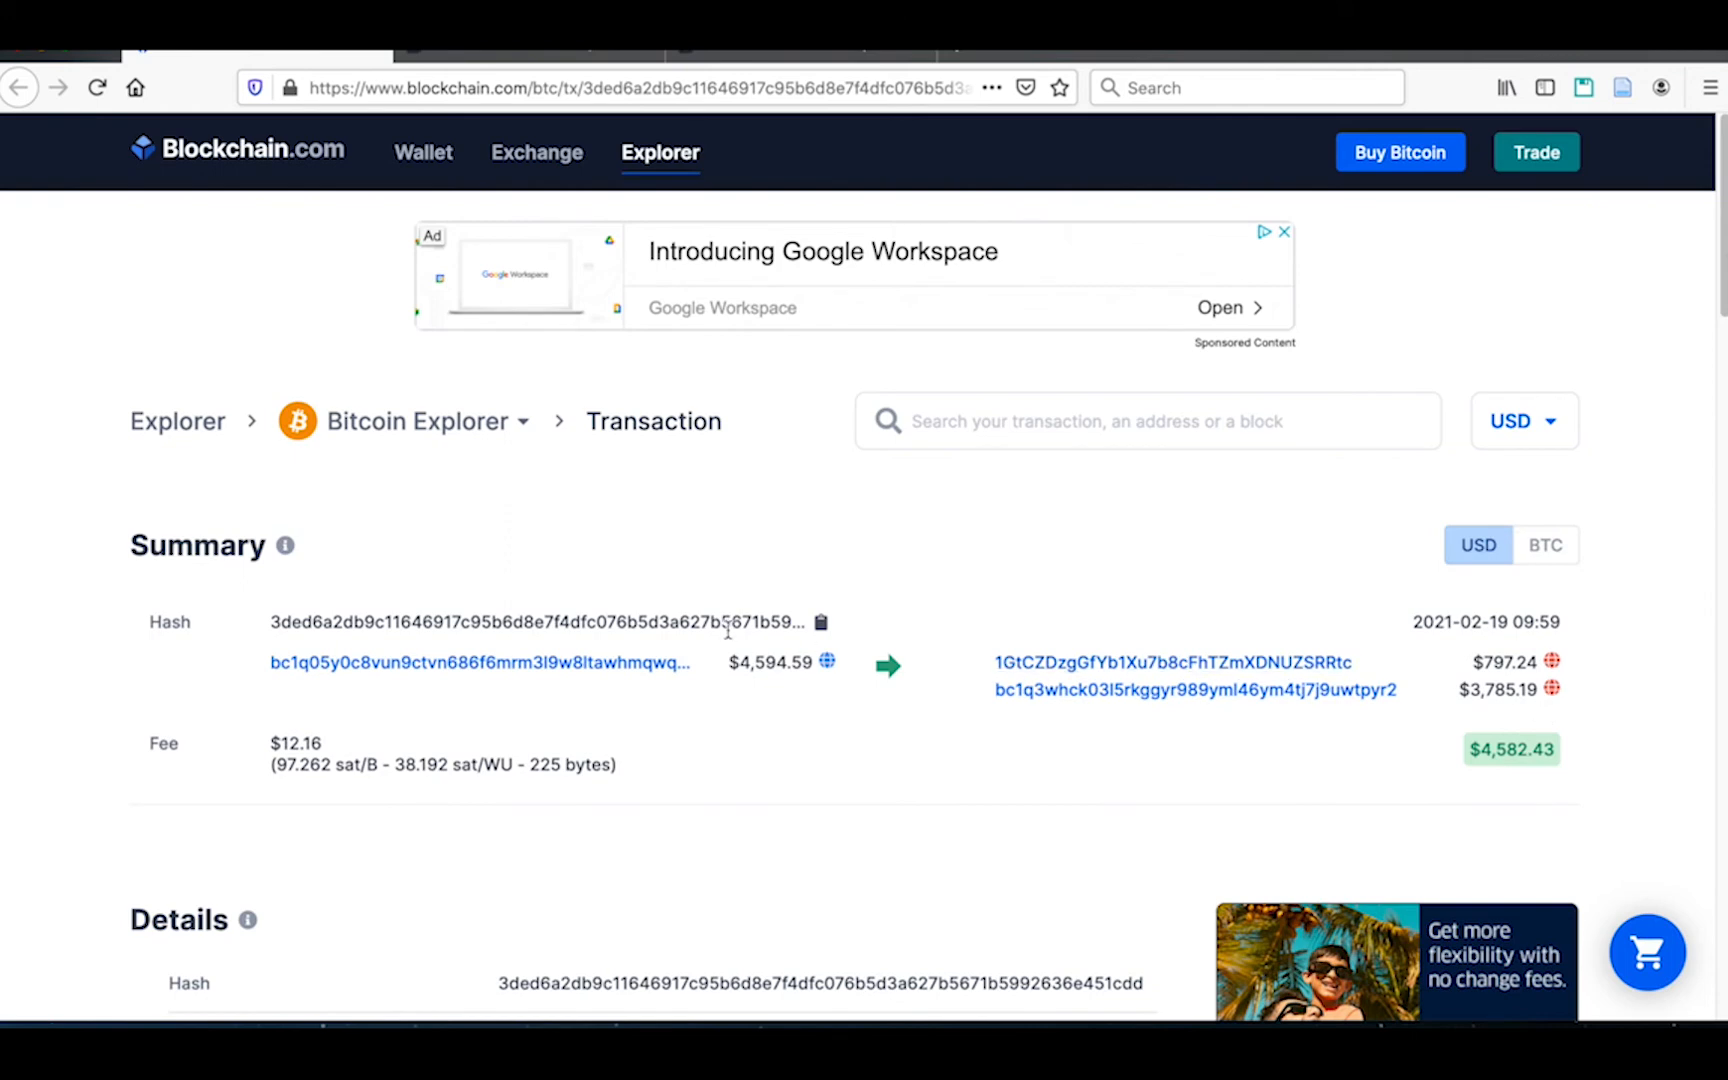
{"action": "mouse_move", "coordinate": [779, 689]}
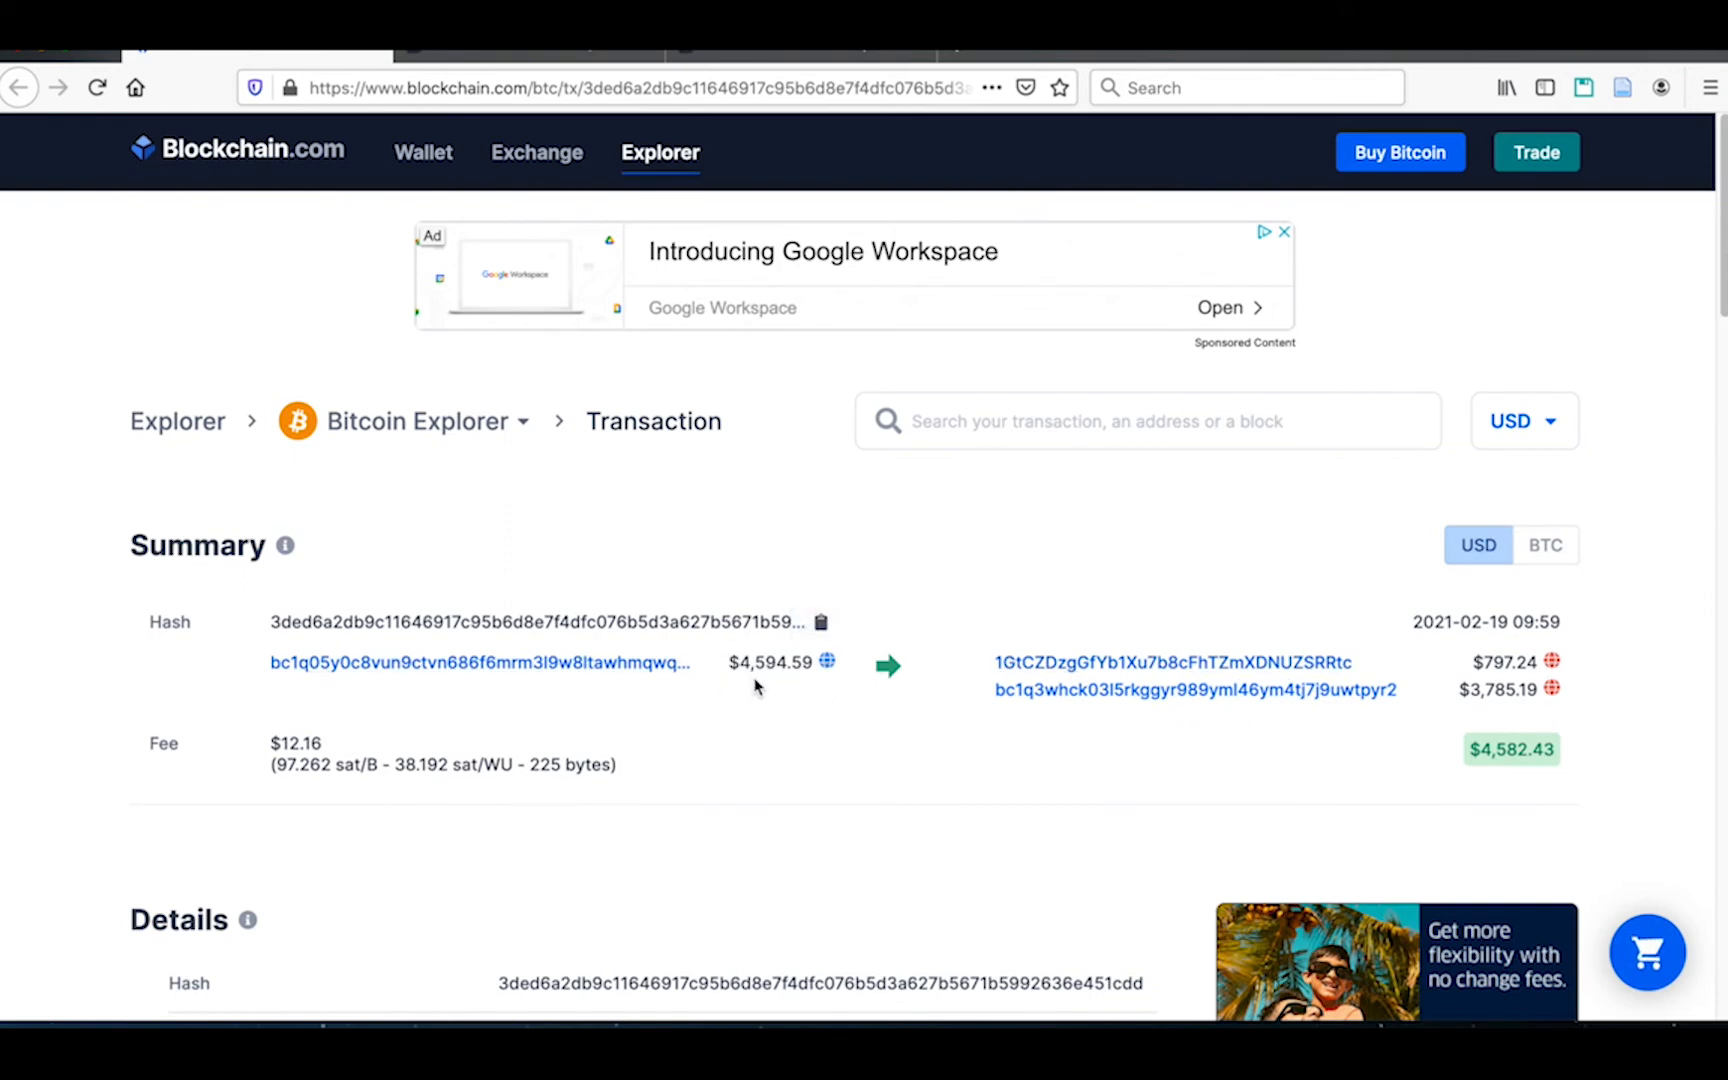
{"action": "mouse_move", "coordinate": [1295, 695]}
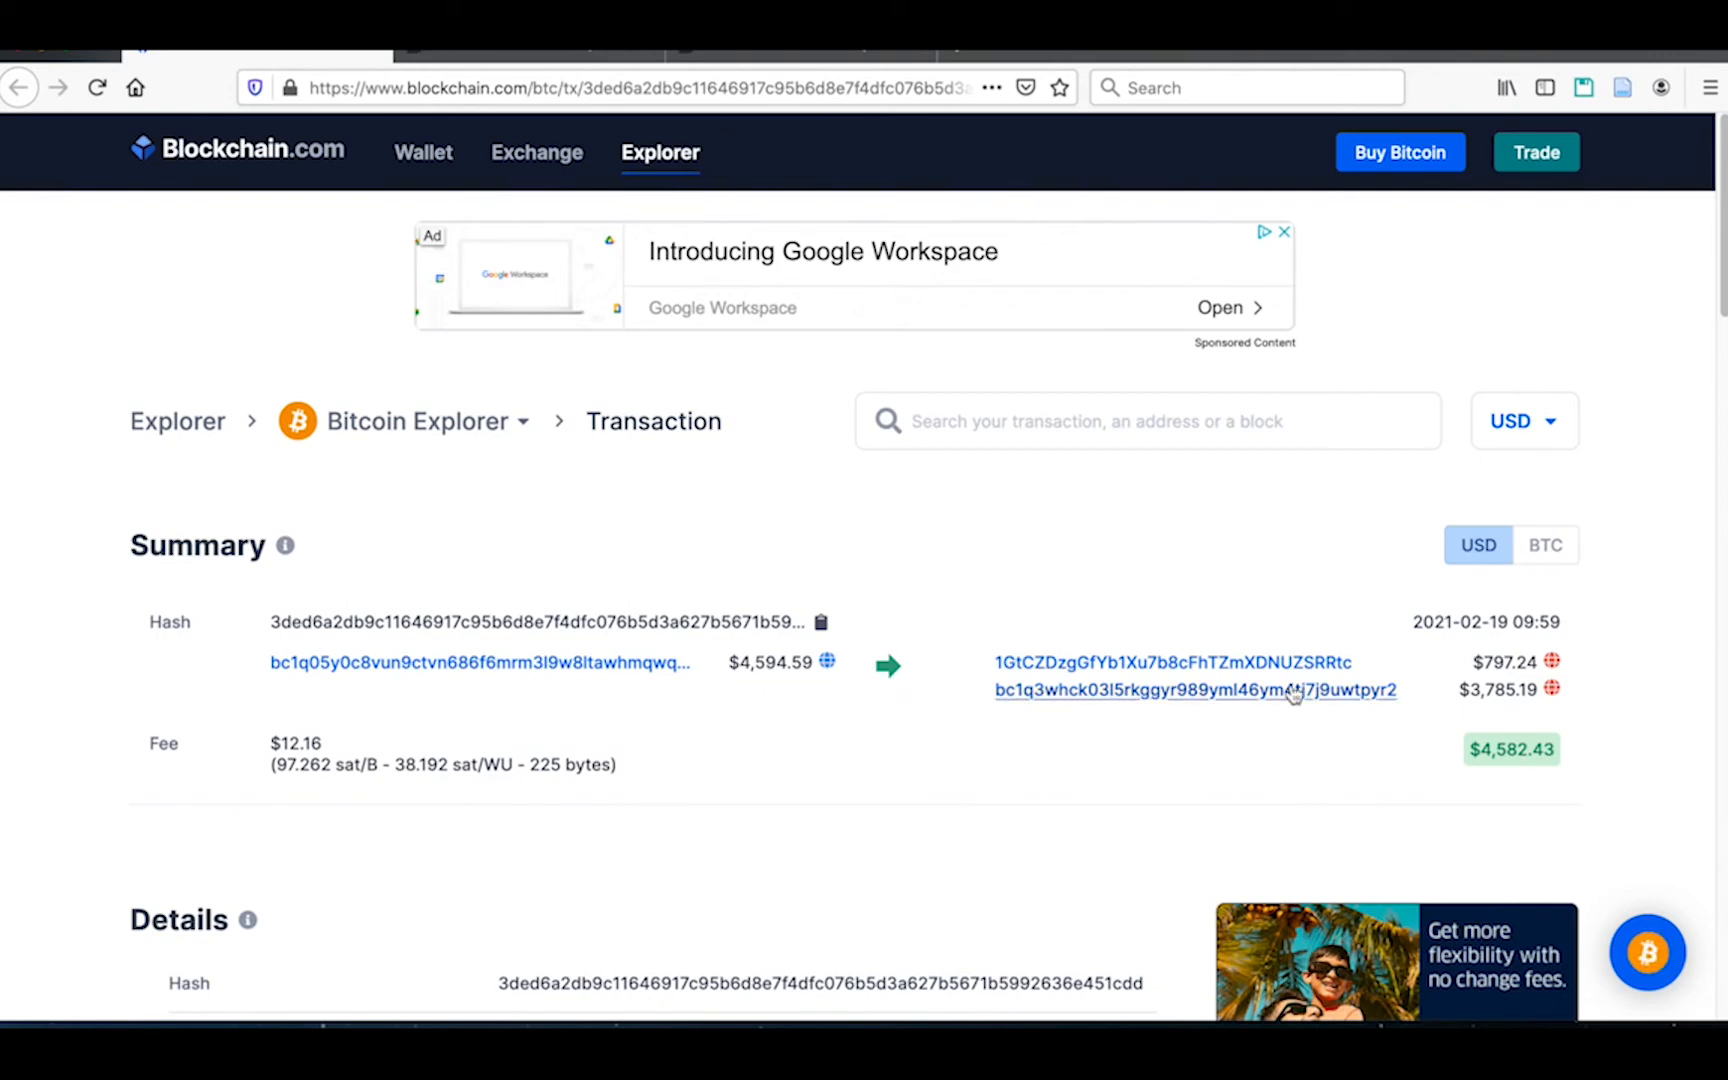
{"action": "mouse_move", "coordinate": [1541, 678]}
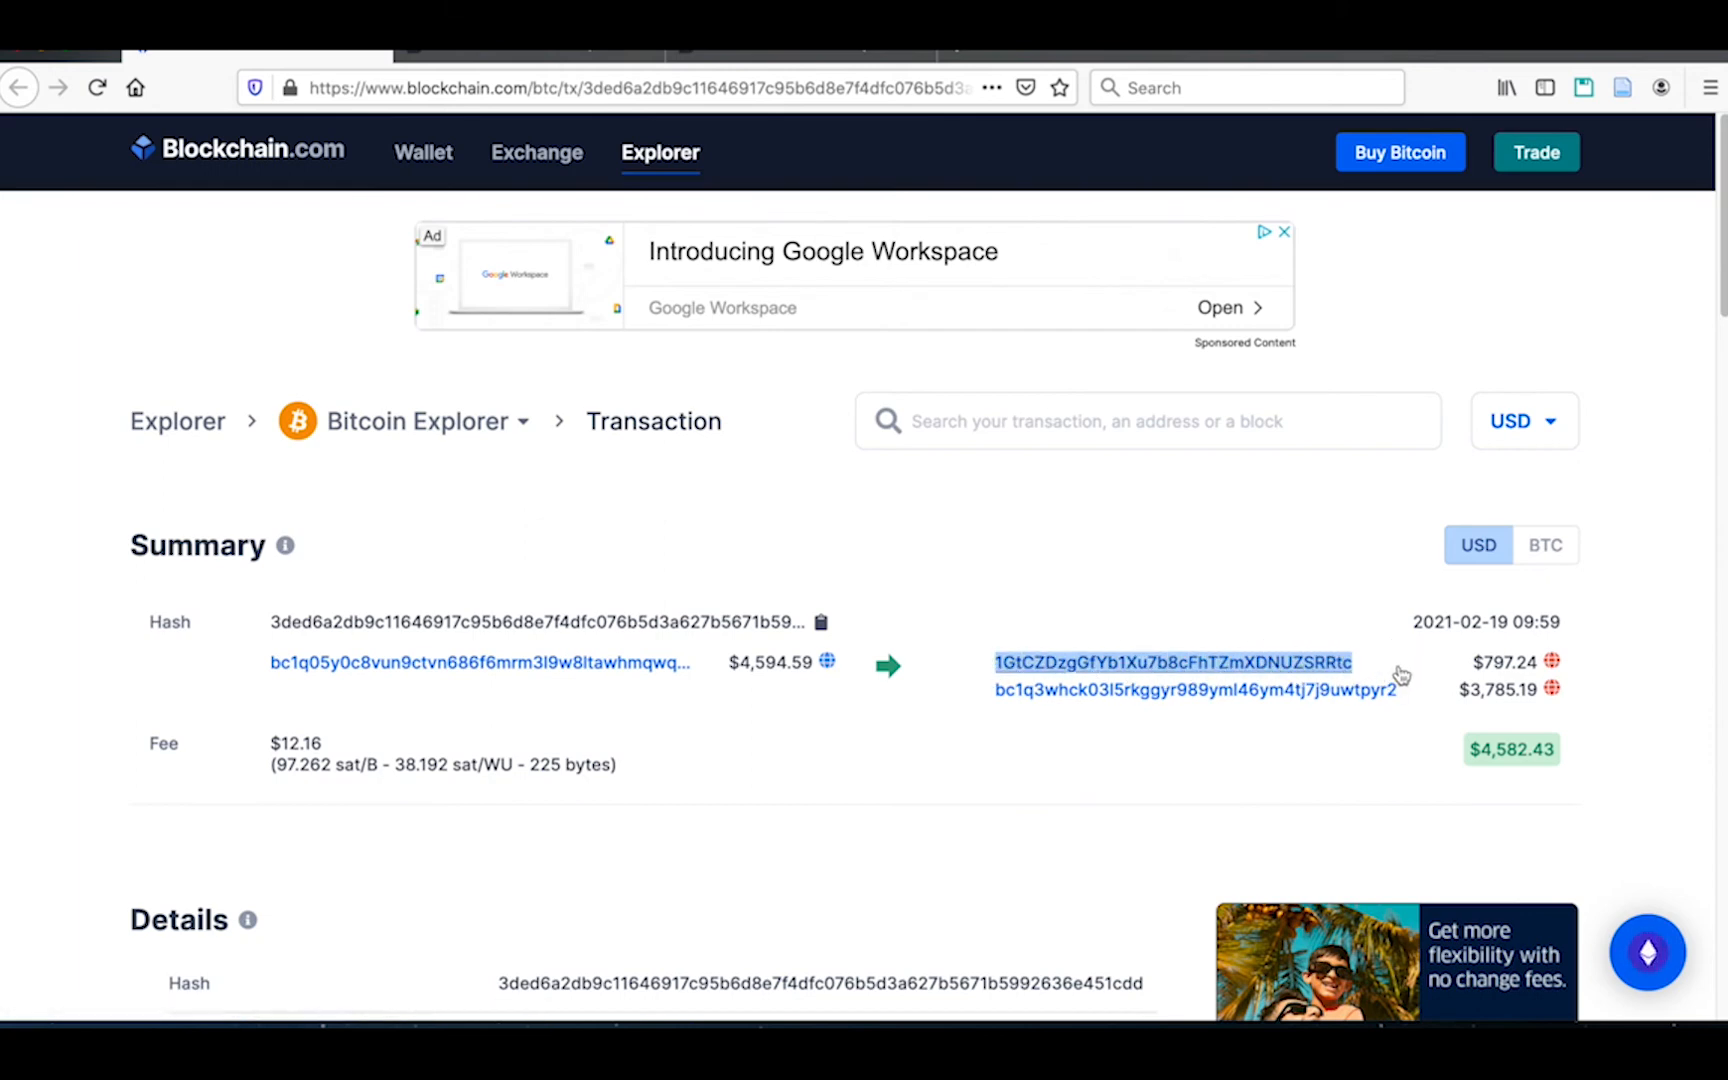
{"action": "mouse_move", "coordinate": [1001, 503]}
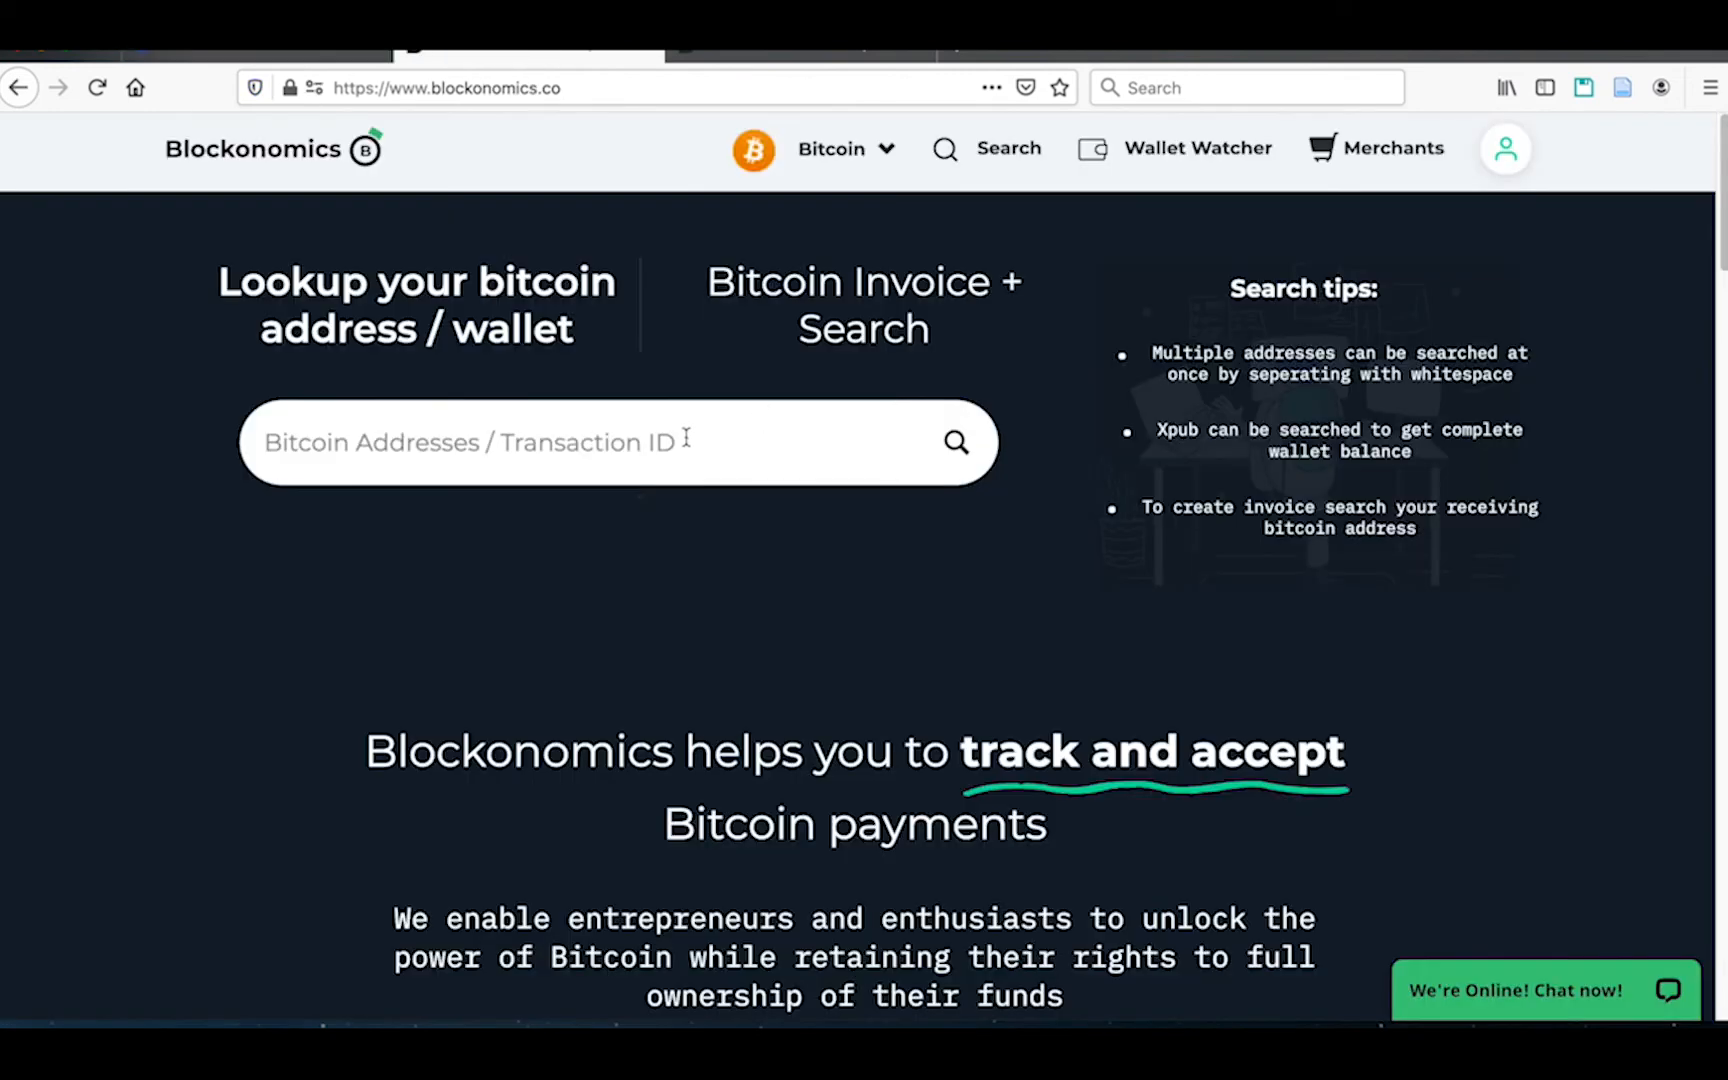
{"action": "left_click", "coordinate": [496, 442]}
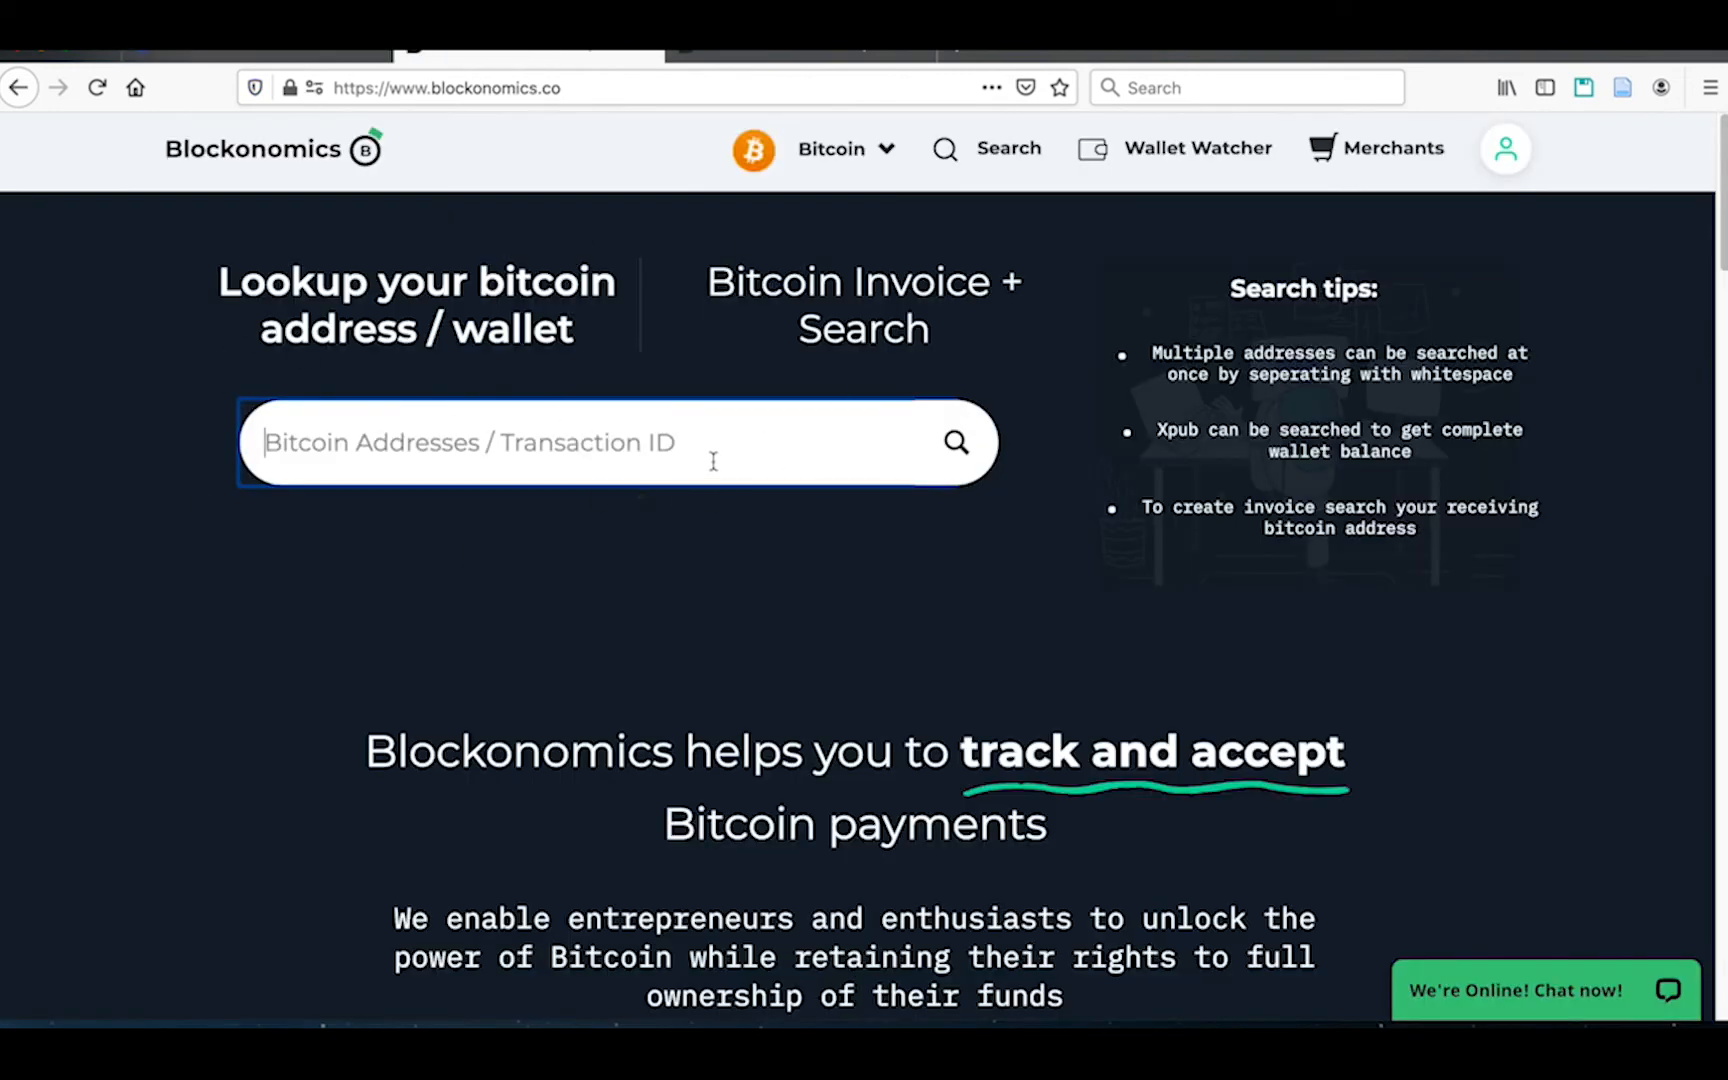
{"action": "left_click", "coordinate": [954, 442]}
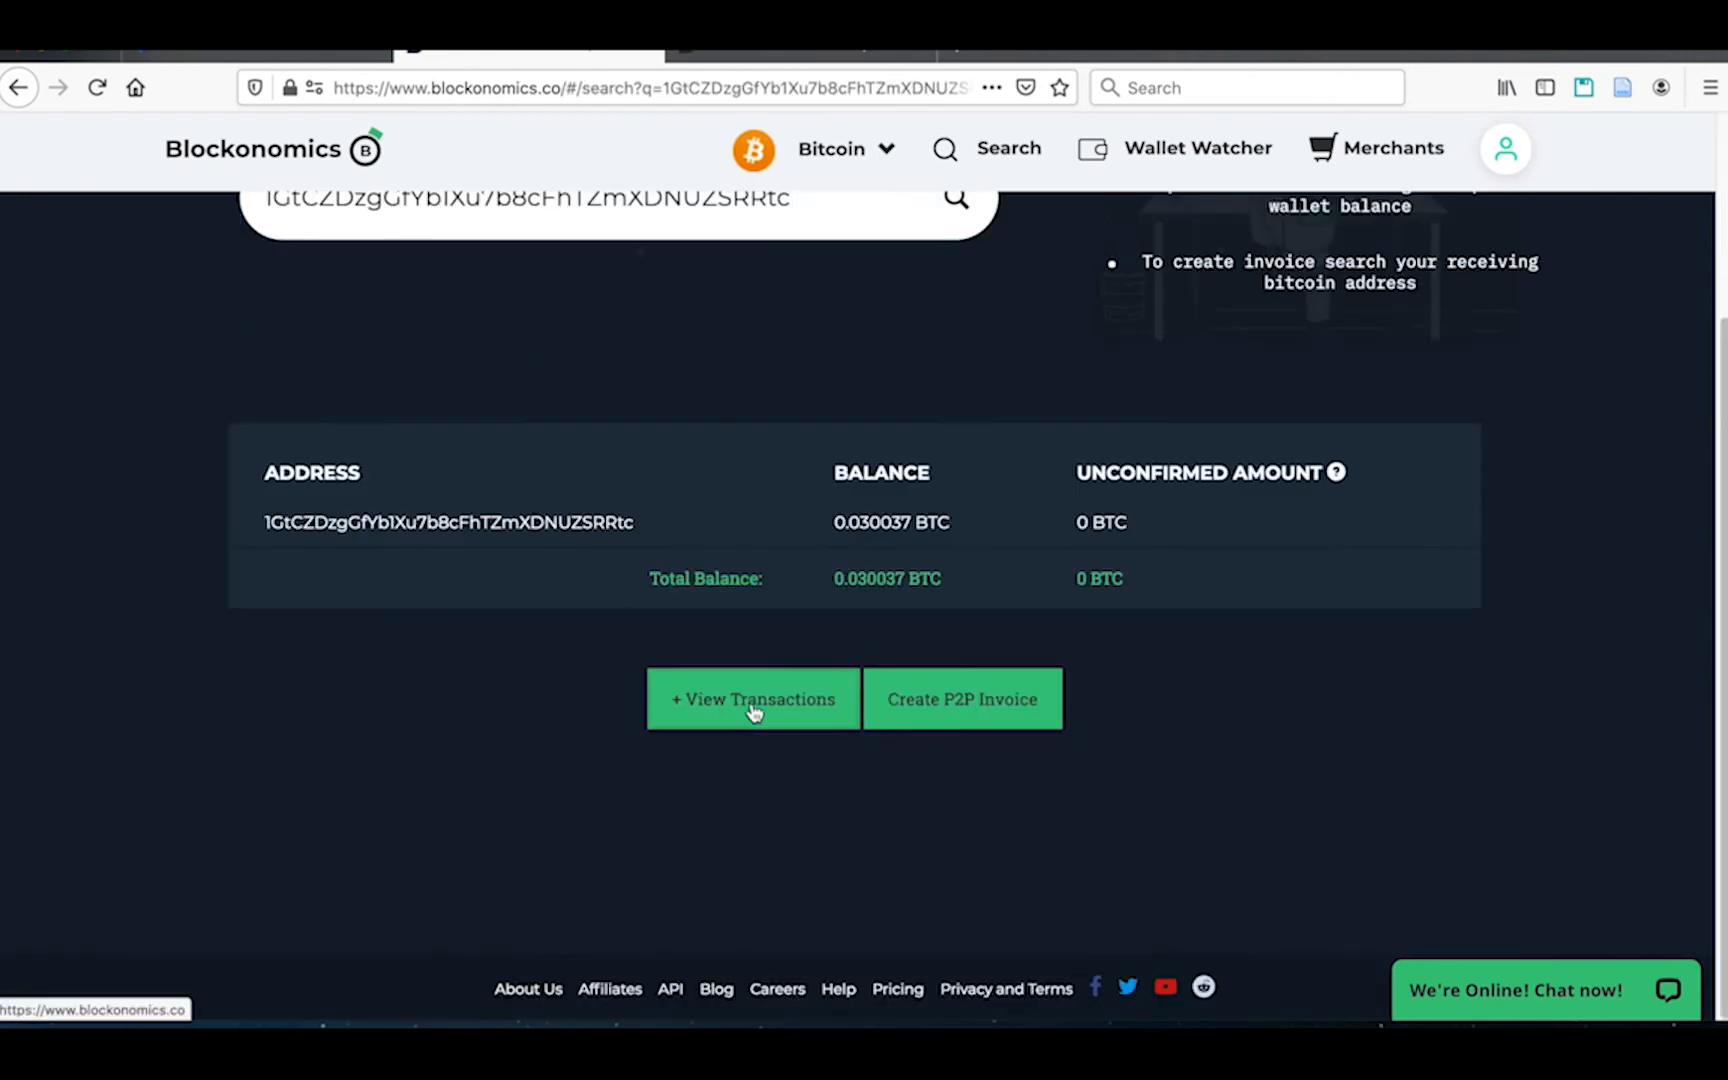
{"action": "left_click", "coordinate": [753, 699]}
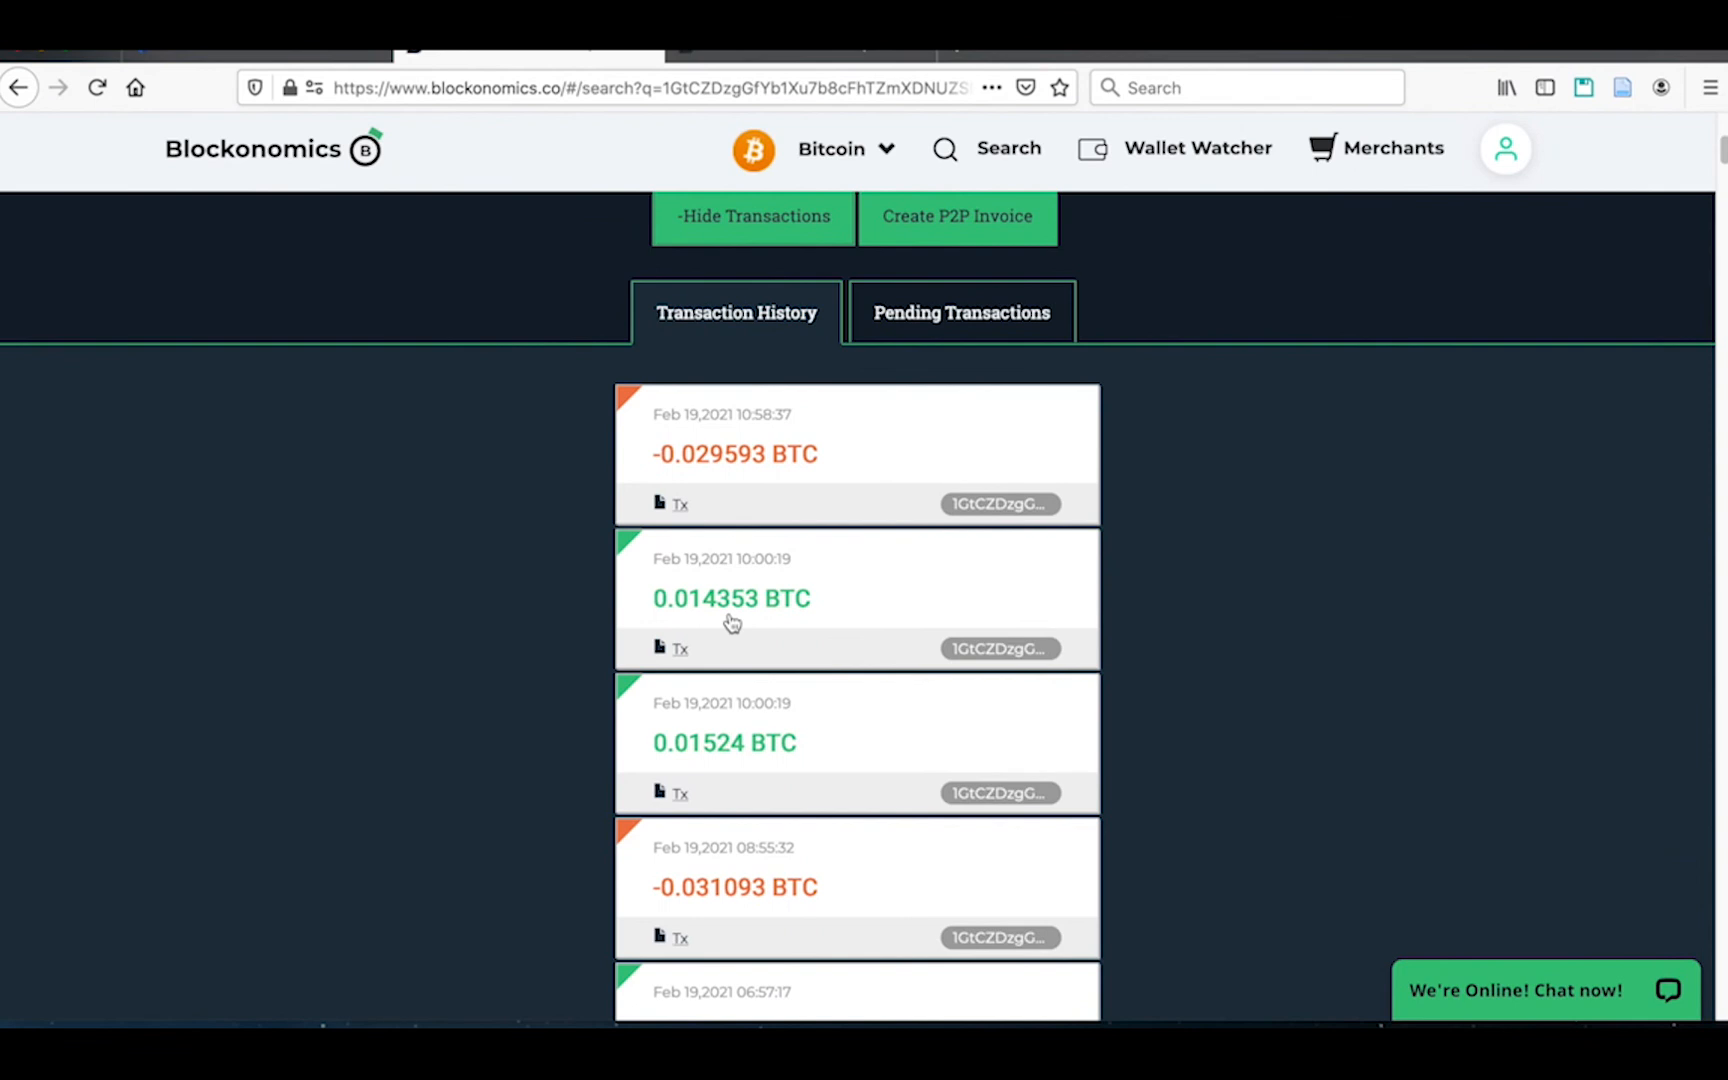
{"action": "mouse_move", "coordinate": [683, 652]}
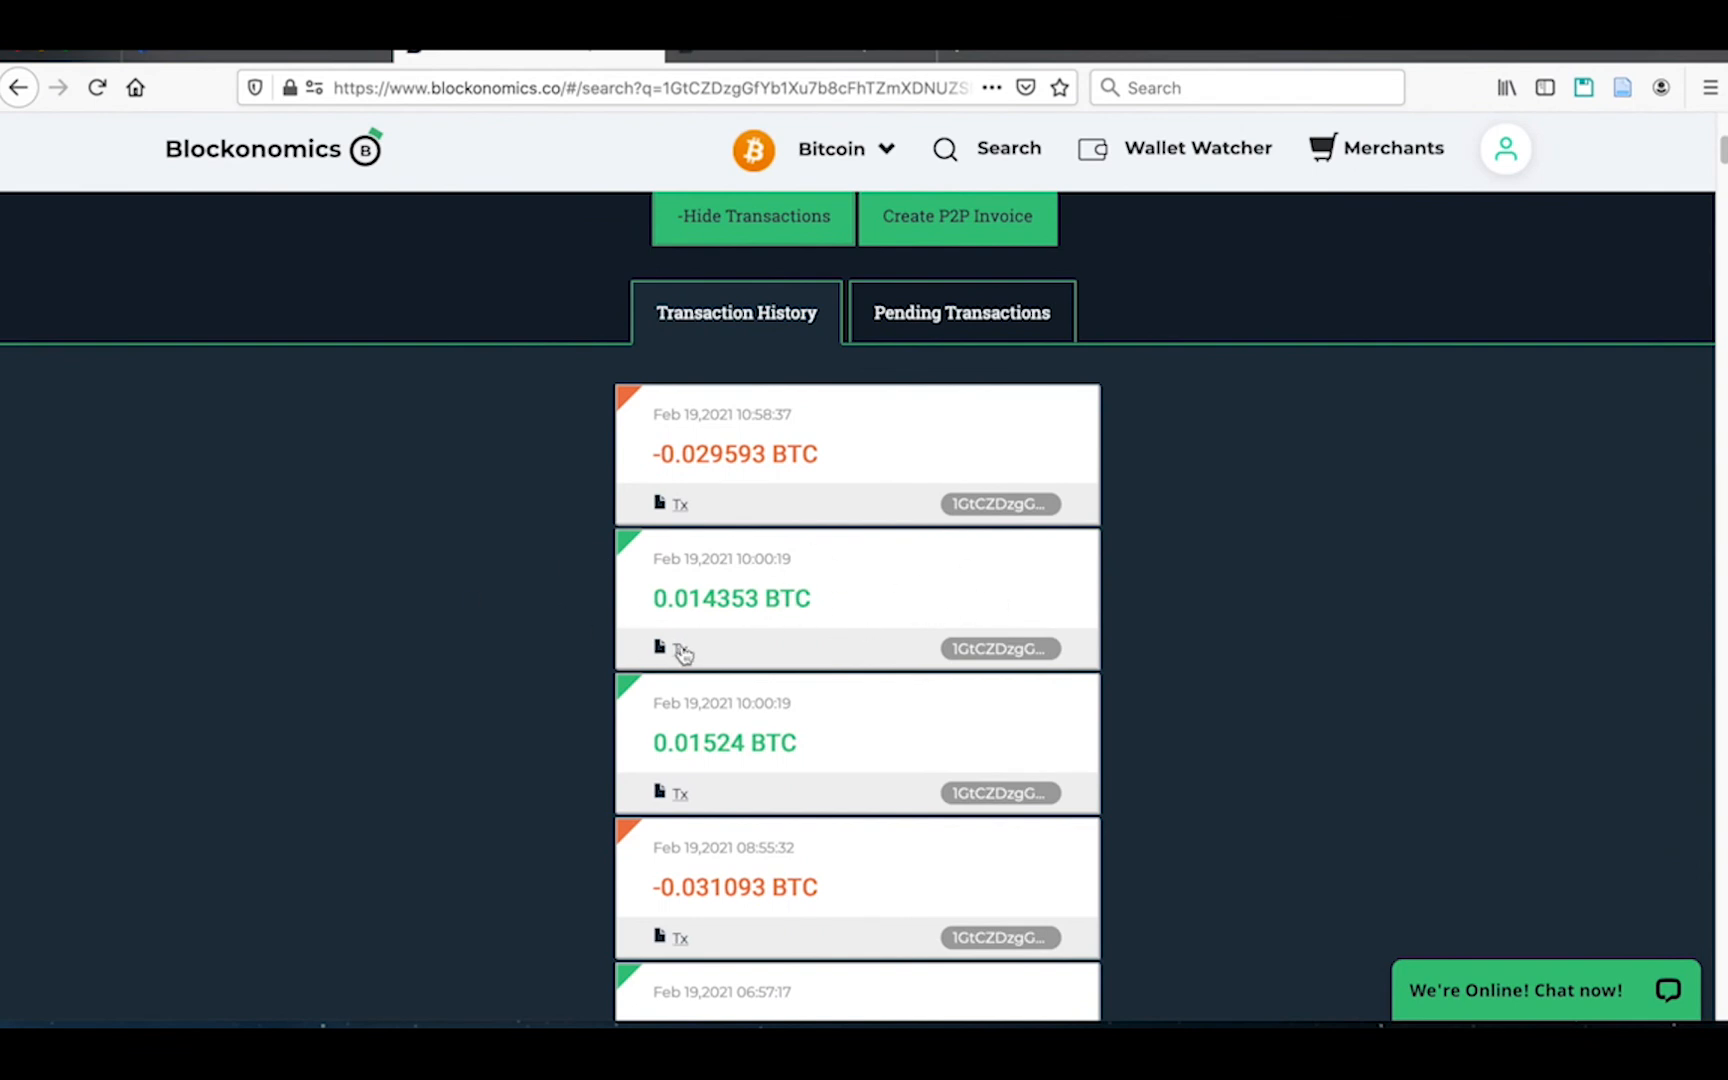
{"action": "left_click", "coordinate": [680, 648]}
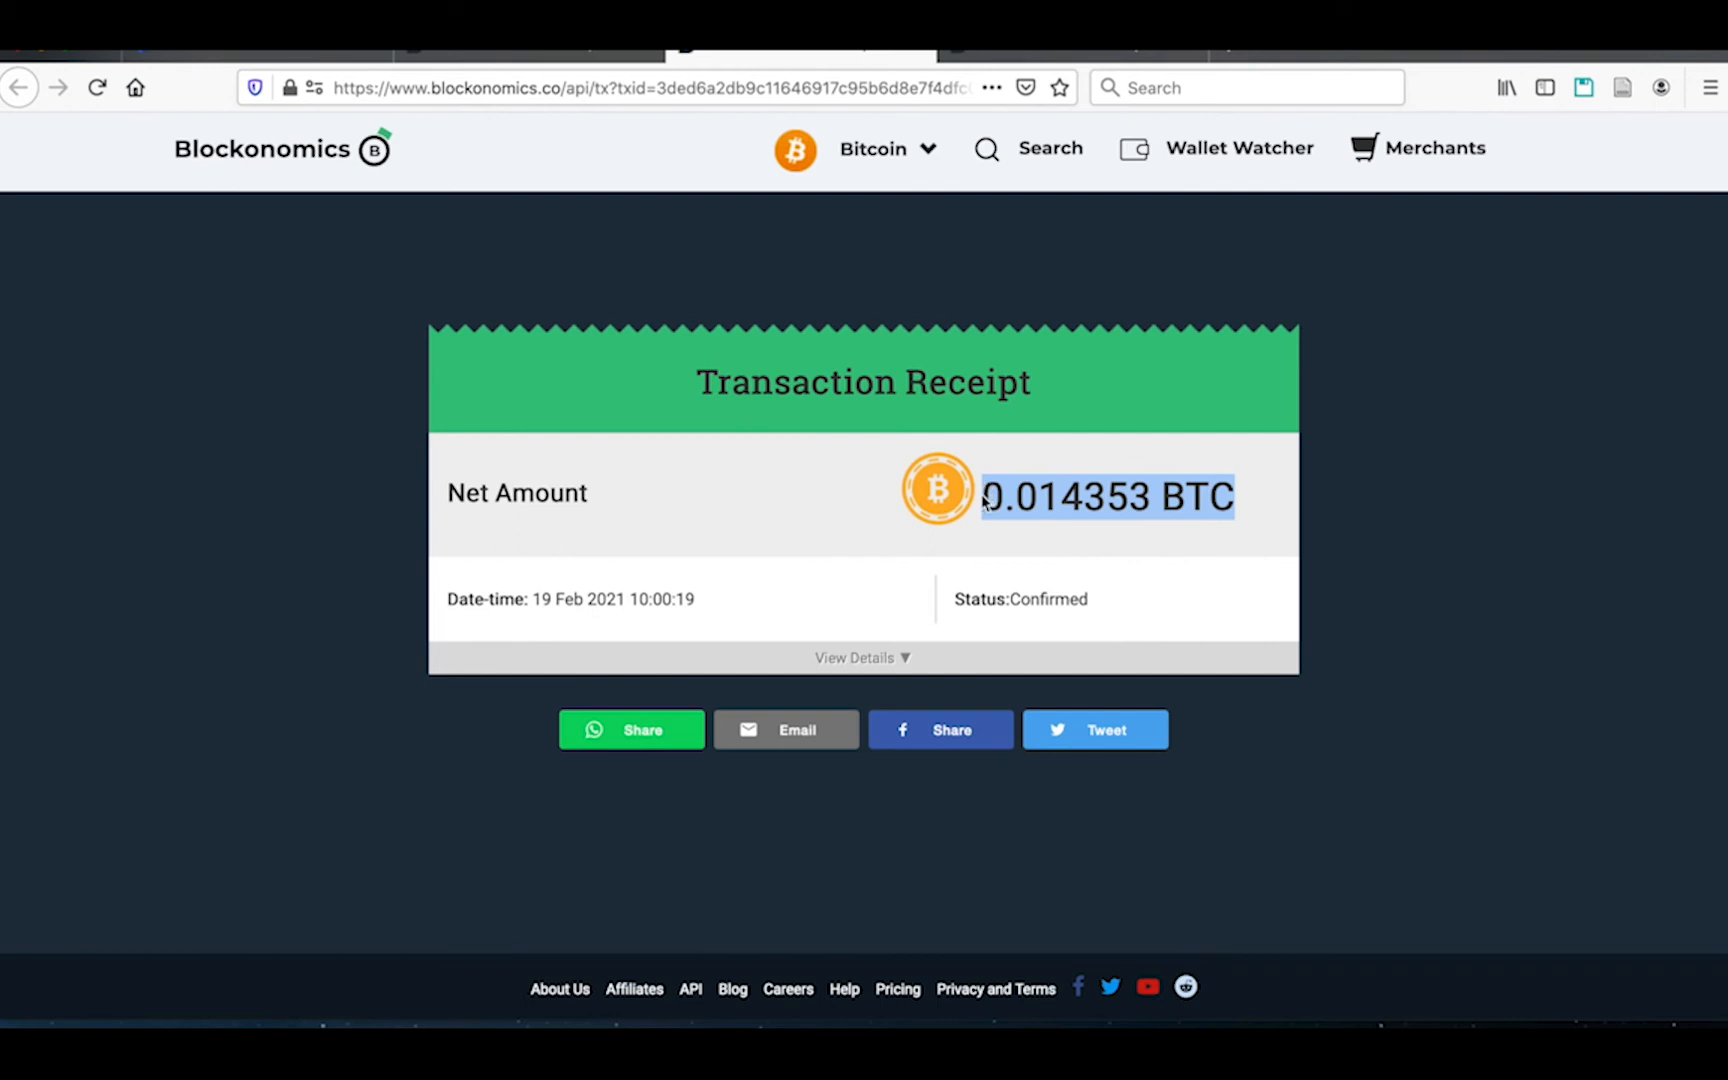
Expand the receipt details to show the 0.00021884 BTC fee, 225 bytes, and inputs/outputs.
{"action": "left_click", "coordinate": [862, 657]}
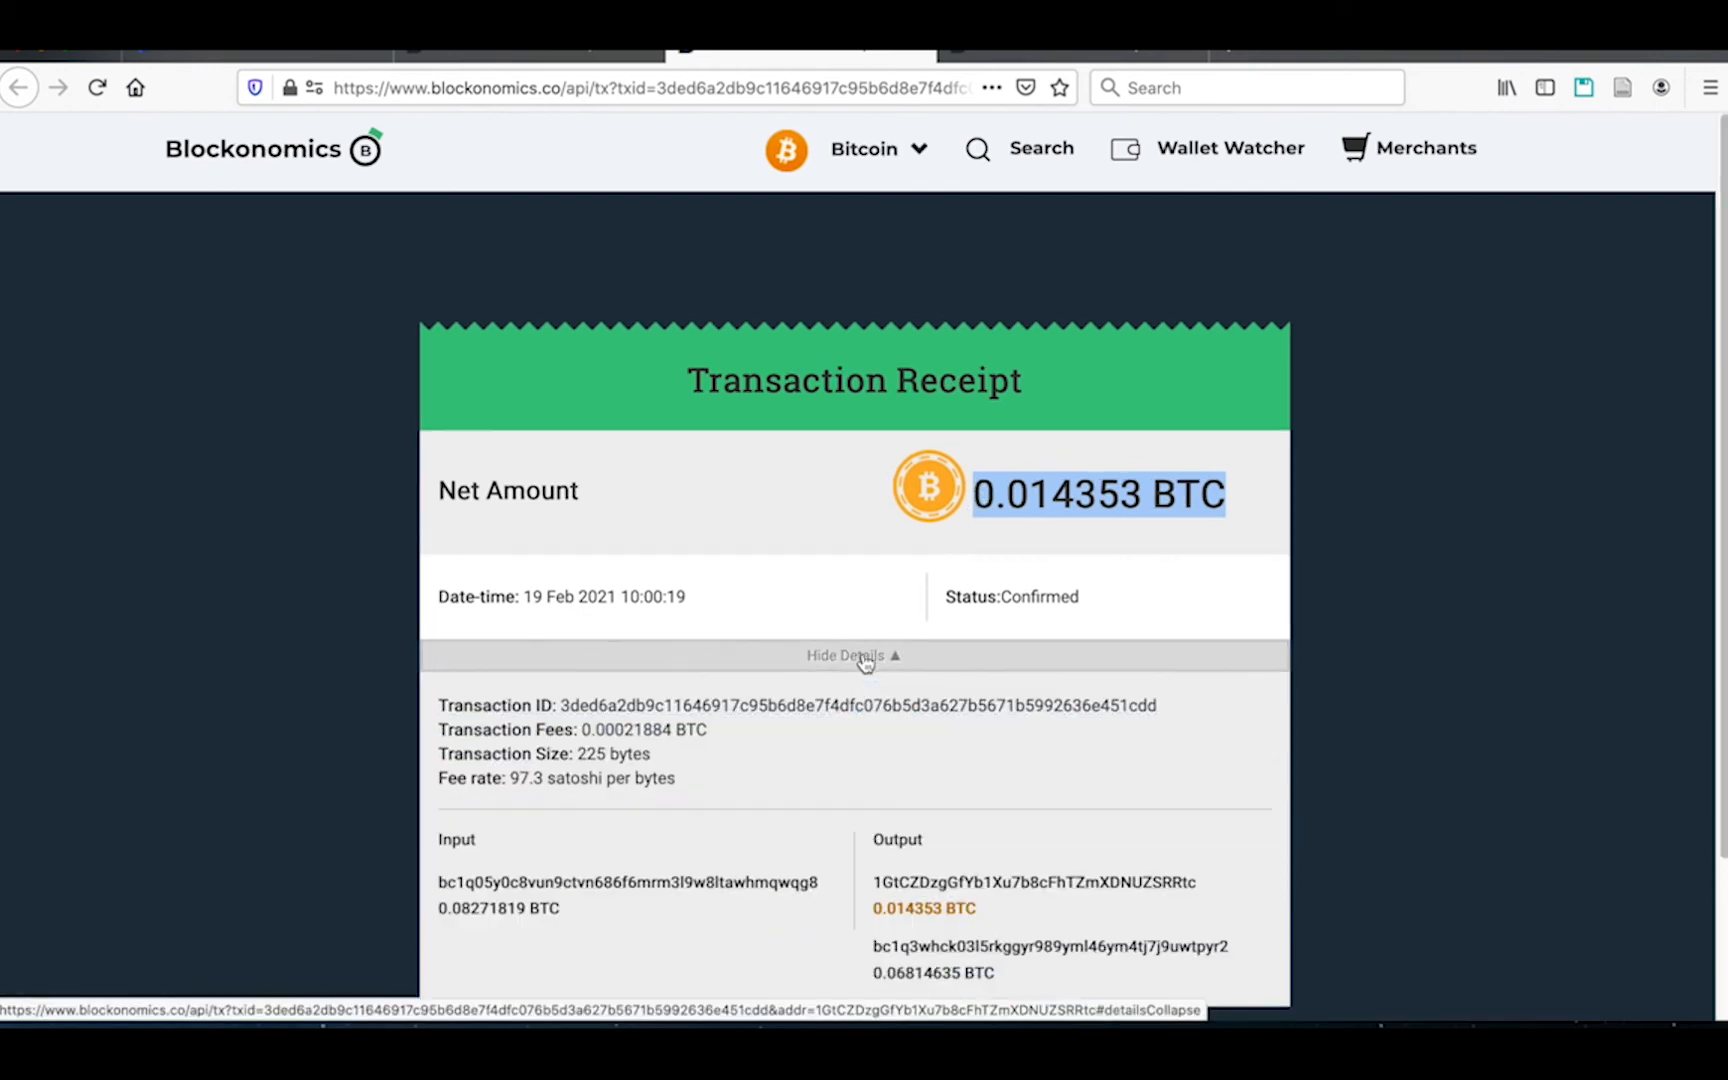
{"action": "scroll", "scroll_direction": "down", "scroll_amount": 3}
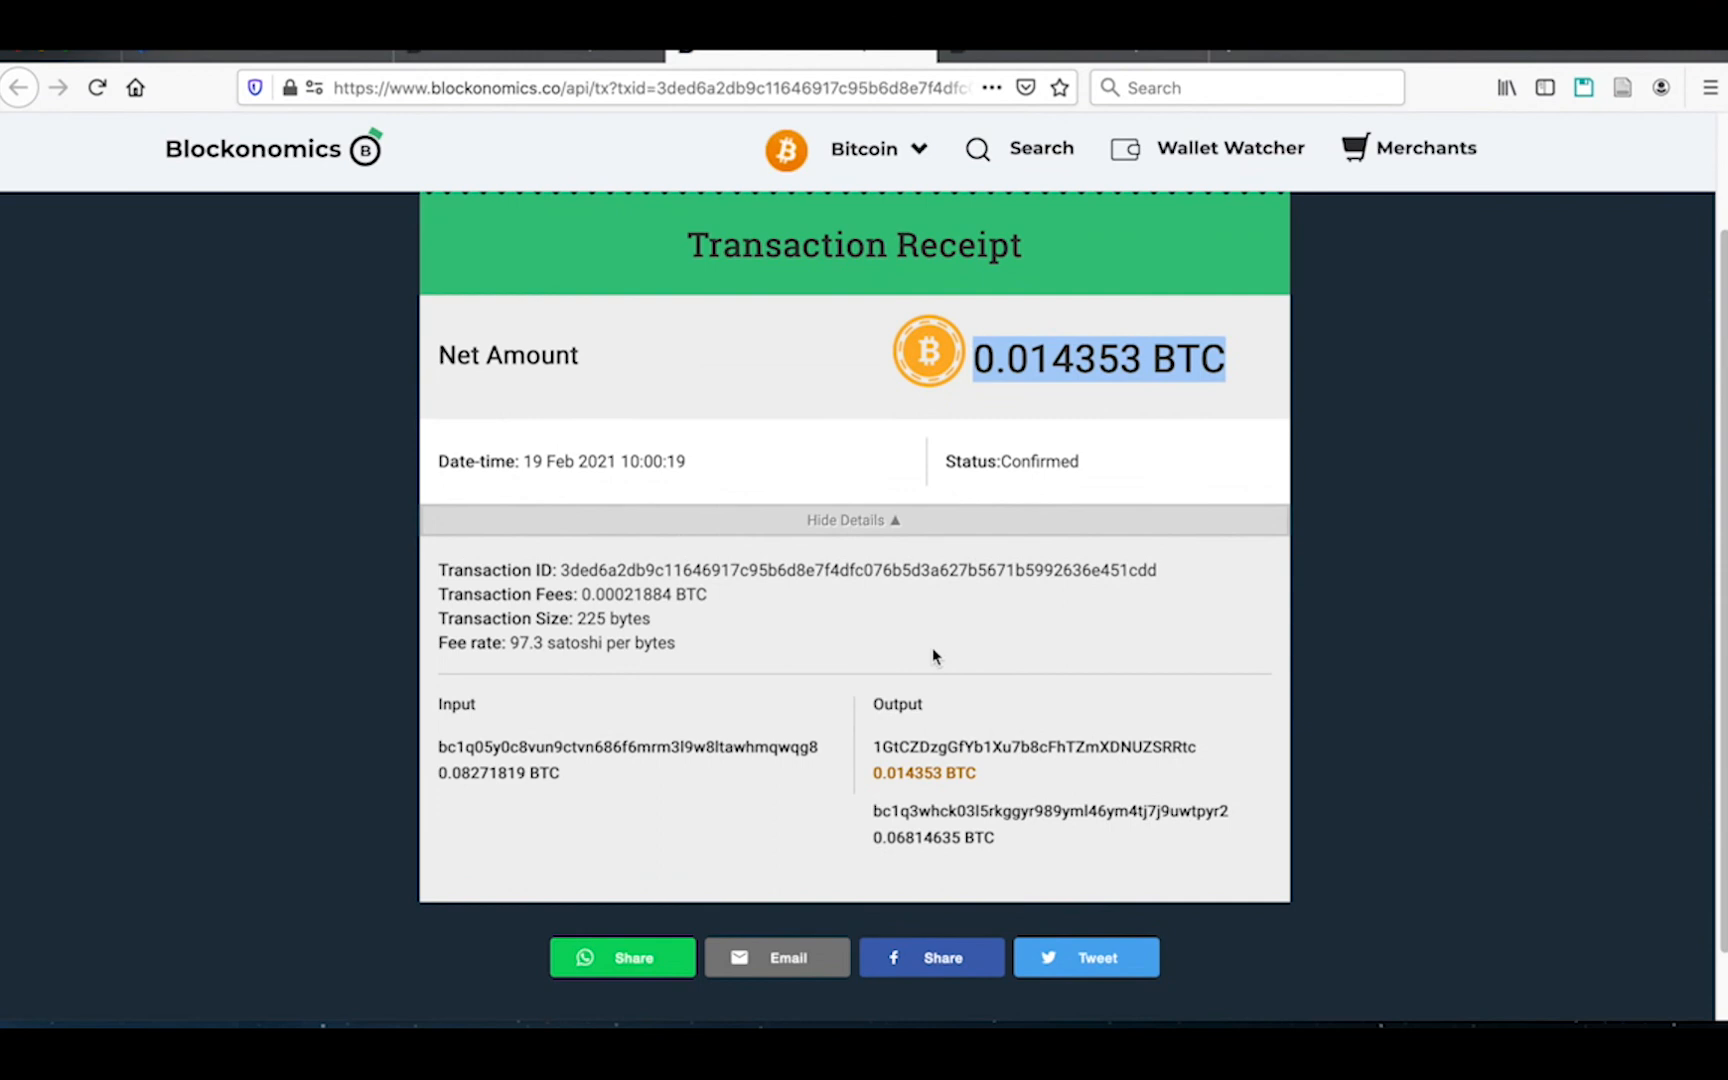
{"action": "scroll", "scroll_direction": "up", "scroll_amount": 3}
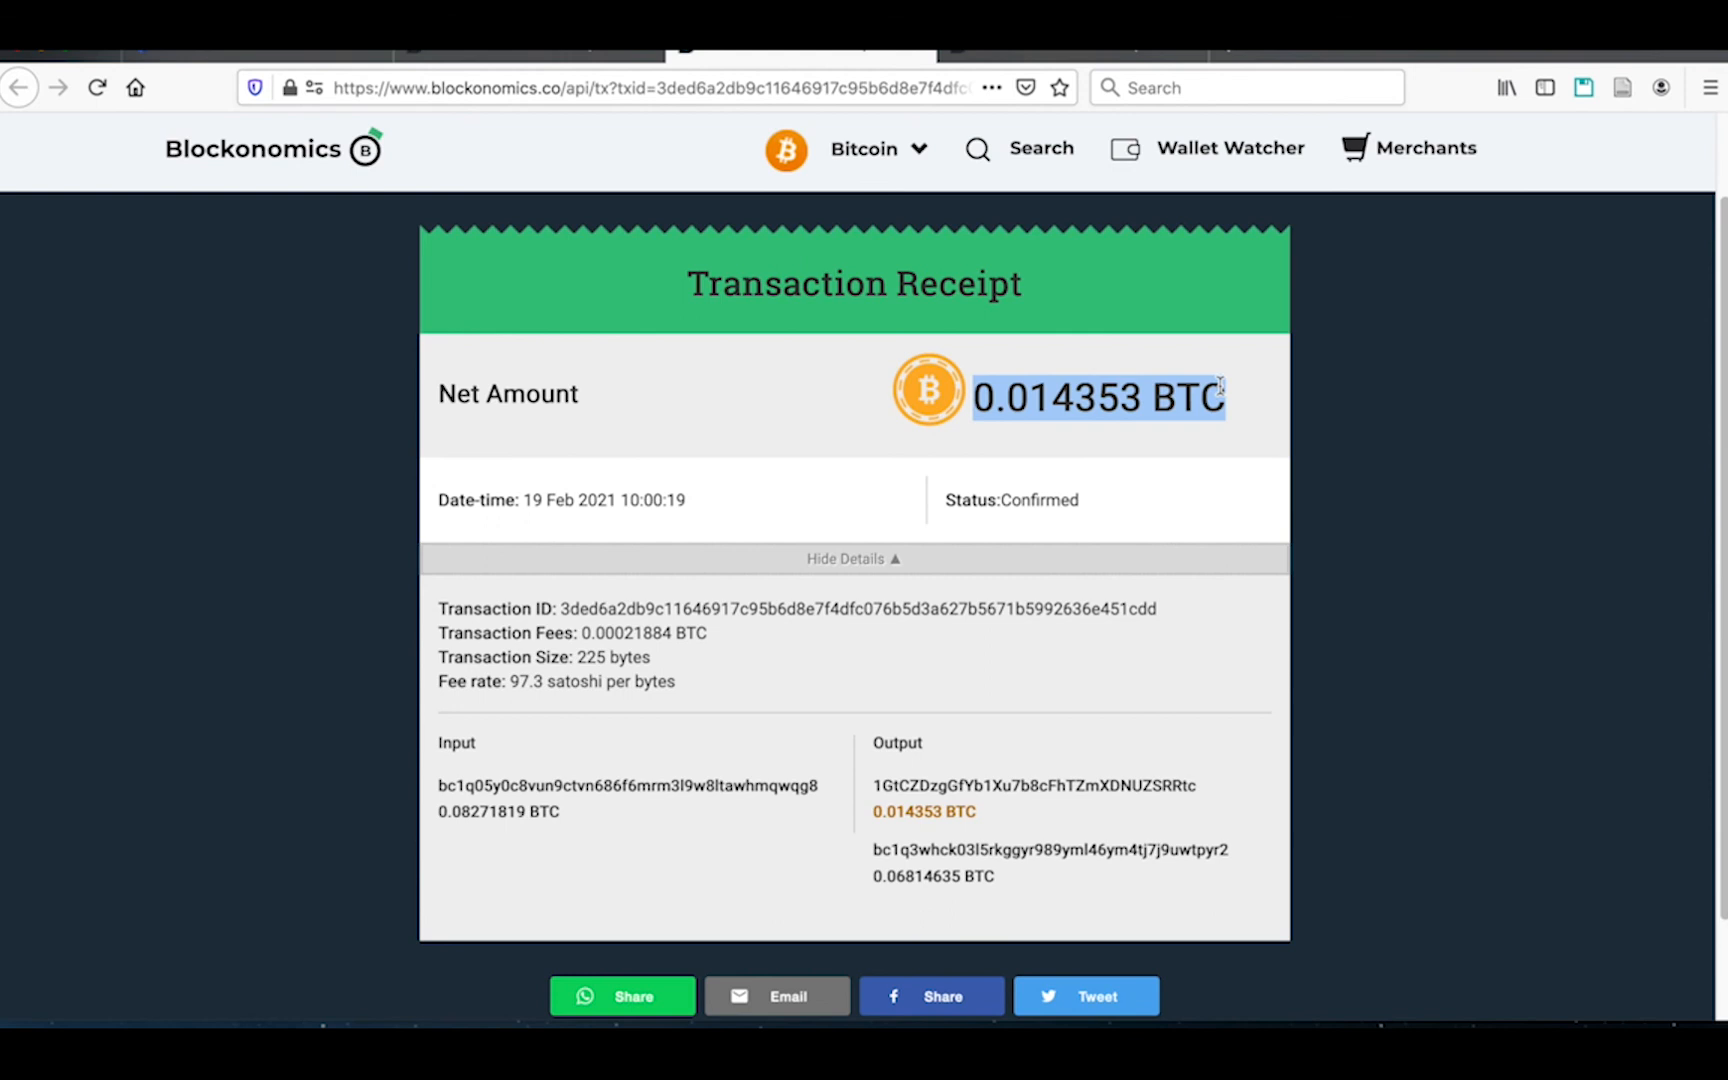
{"action": "mouse_move", "coordinate": [1051, 496]}
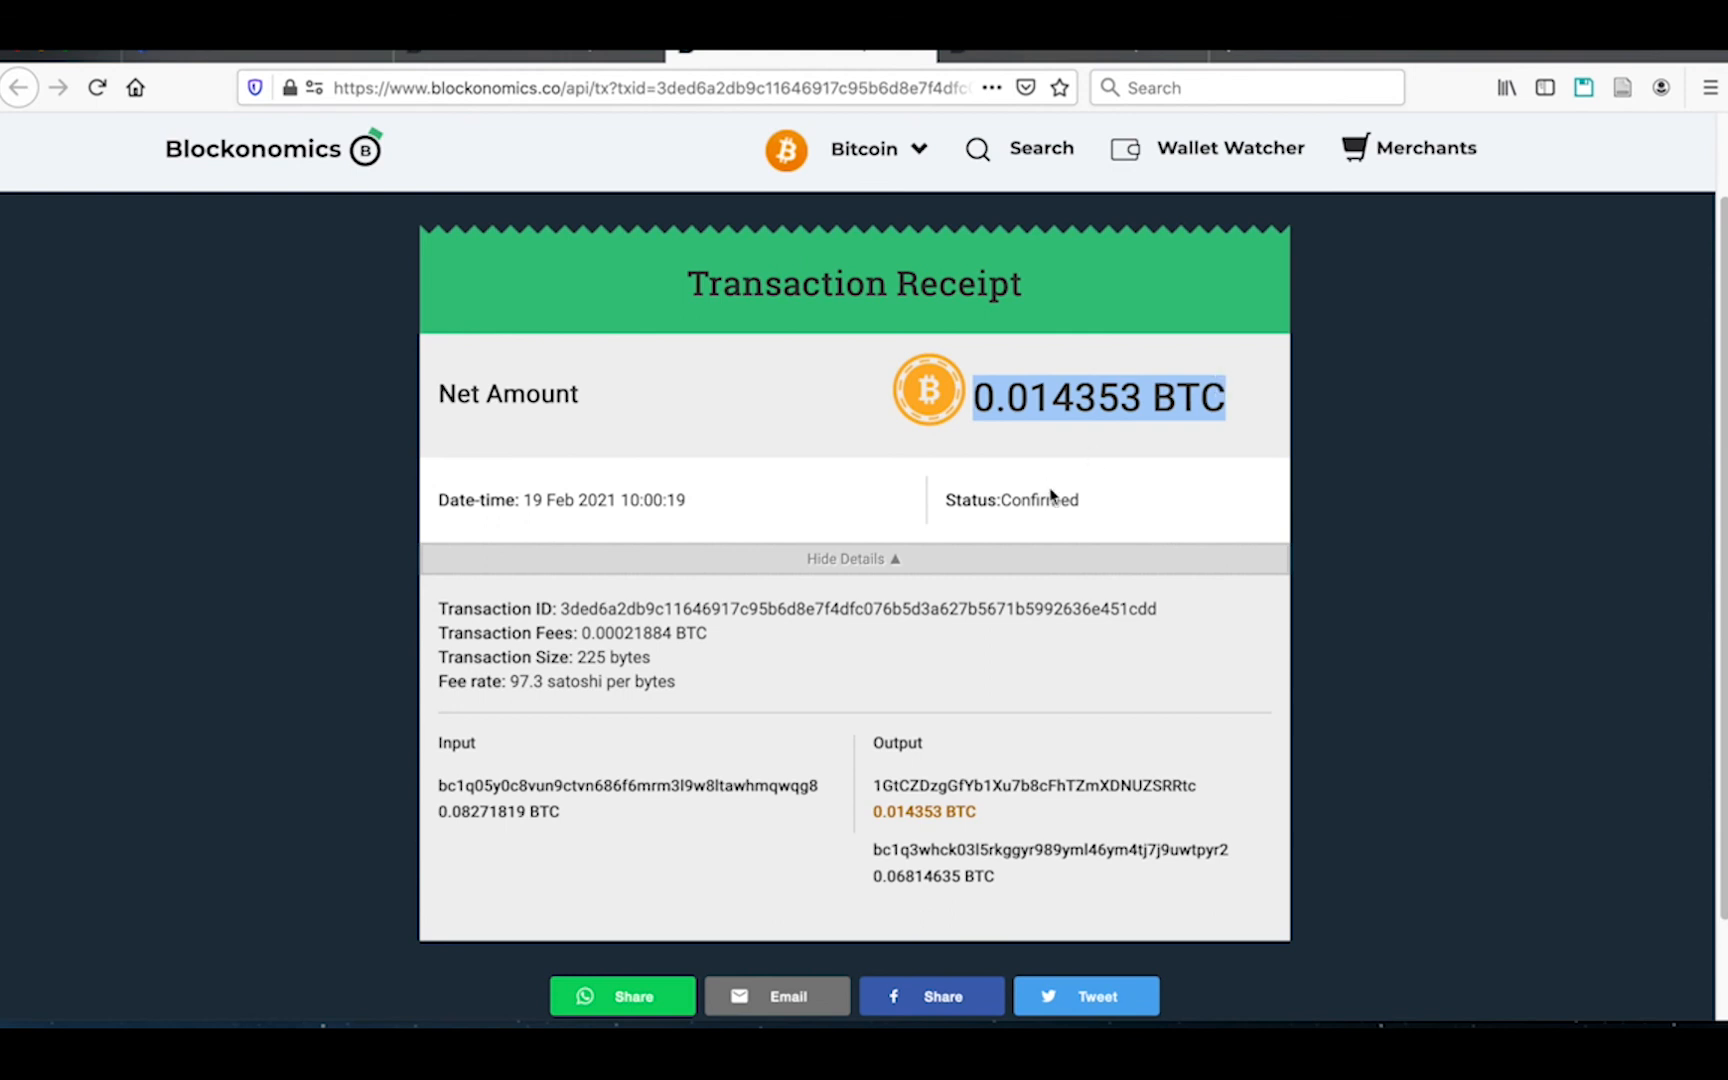